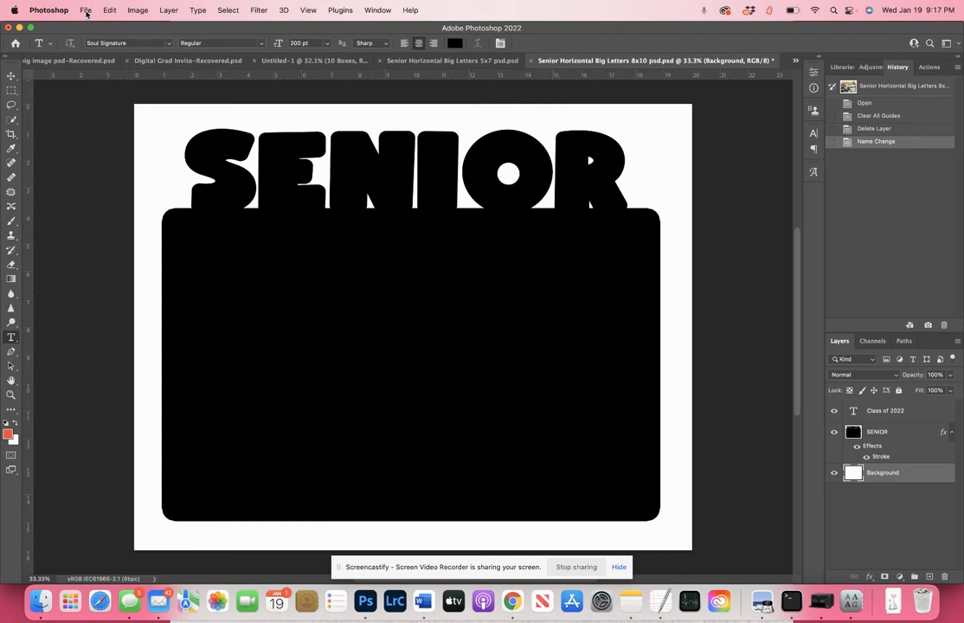
mouse_move(147, 10)
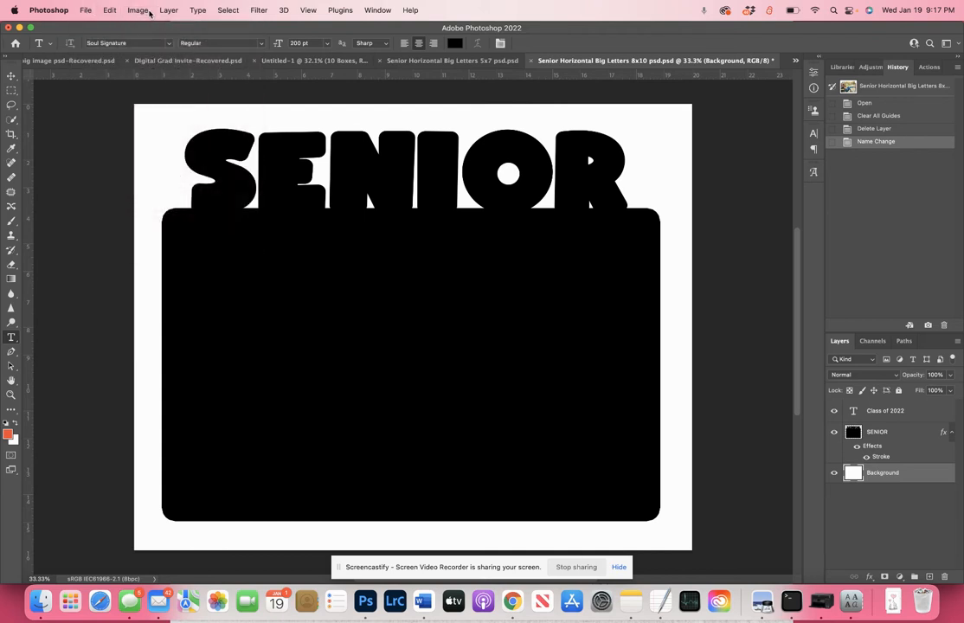
- Resize the document via Image Size to 10 inches wide, giving 10 by 8 inches at 300 ppi
click(139, 10)
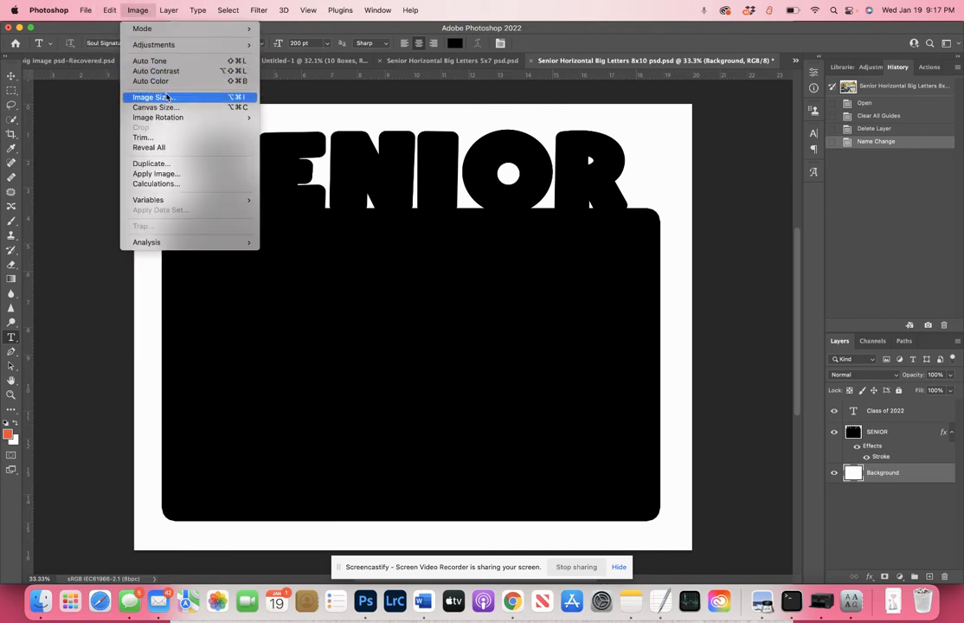
click(156, 97)
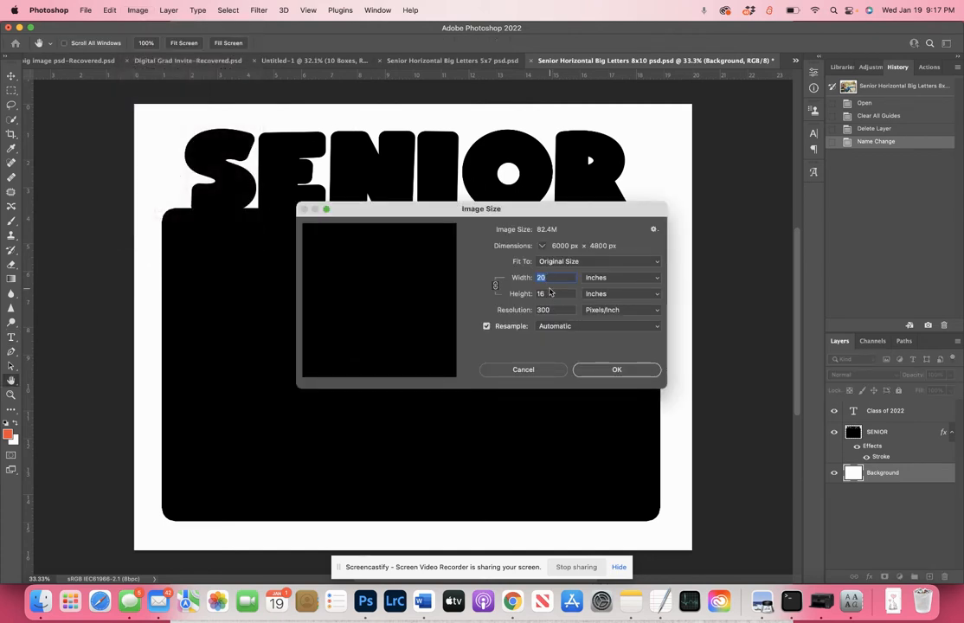
mouse_move(548, 294)
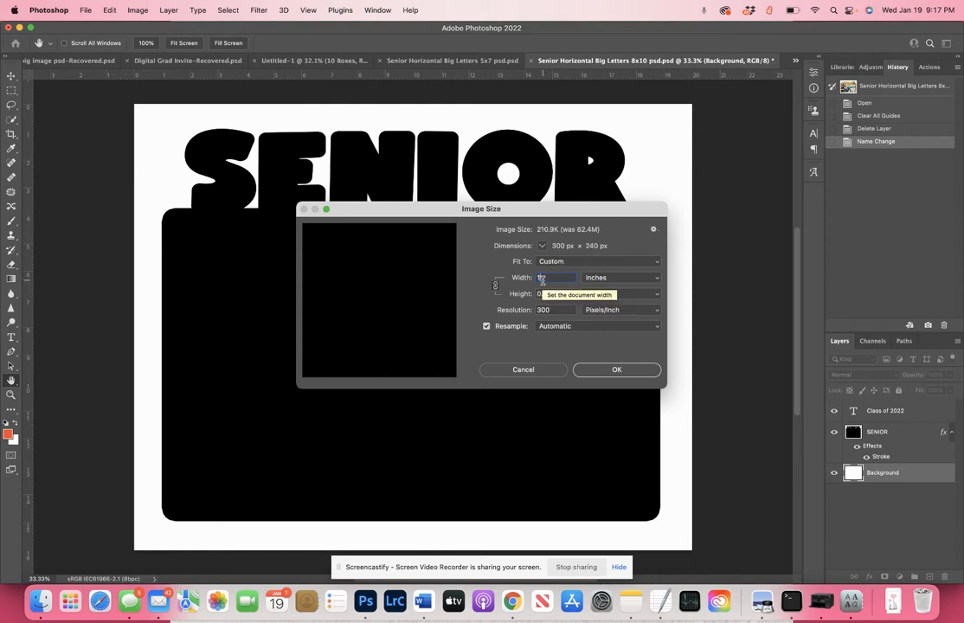
text(10)
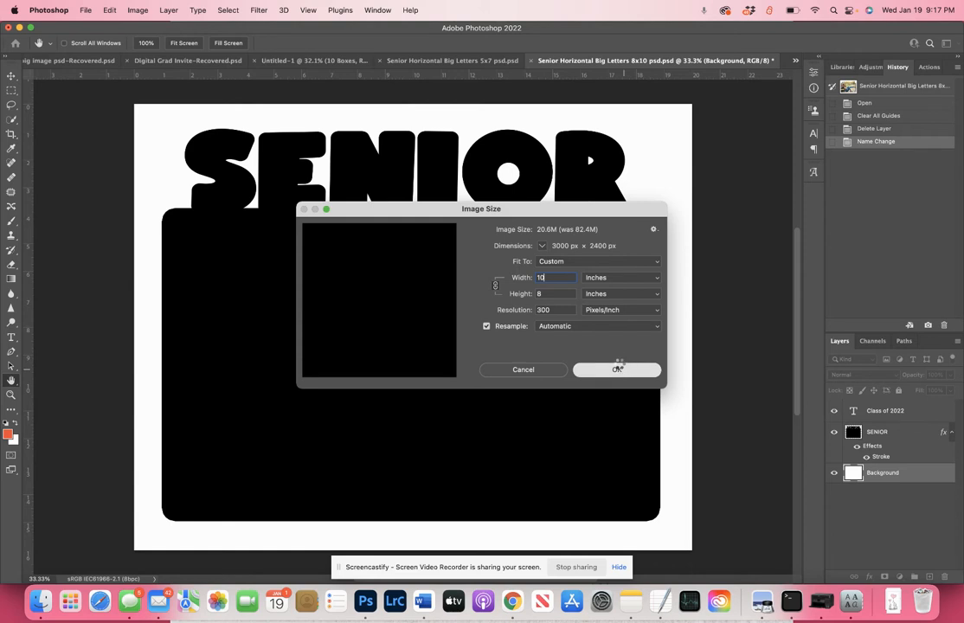
click(616, 371)
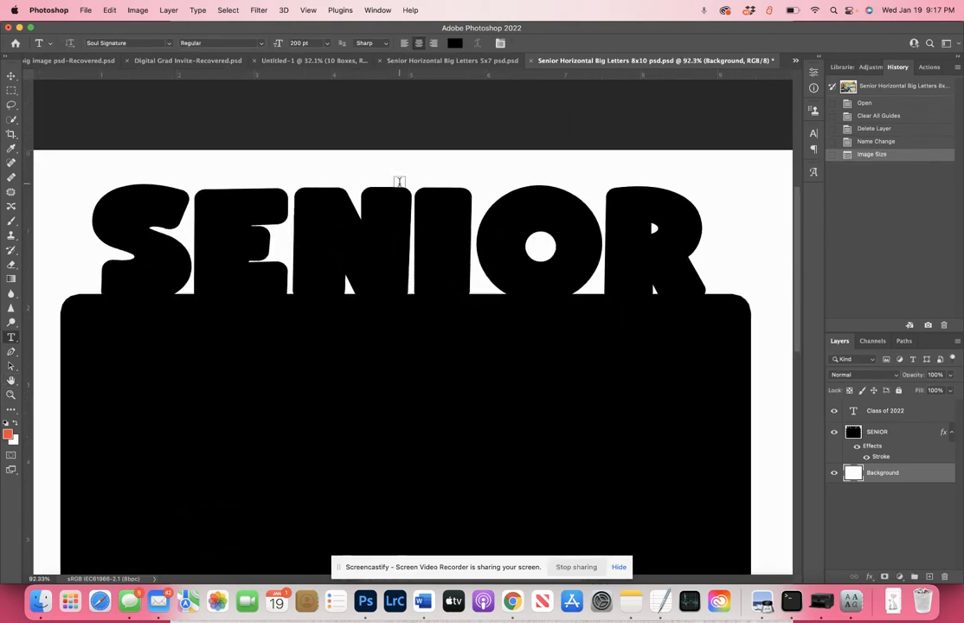
- Rename the SENIOR letters layer in the Layers panel to 'Clipping Mask'
scroll(down, 3)
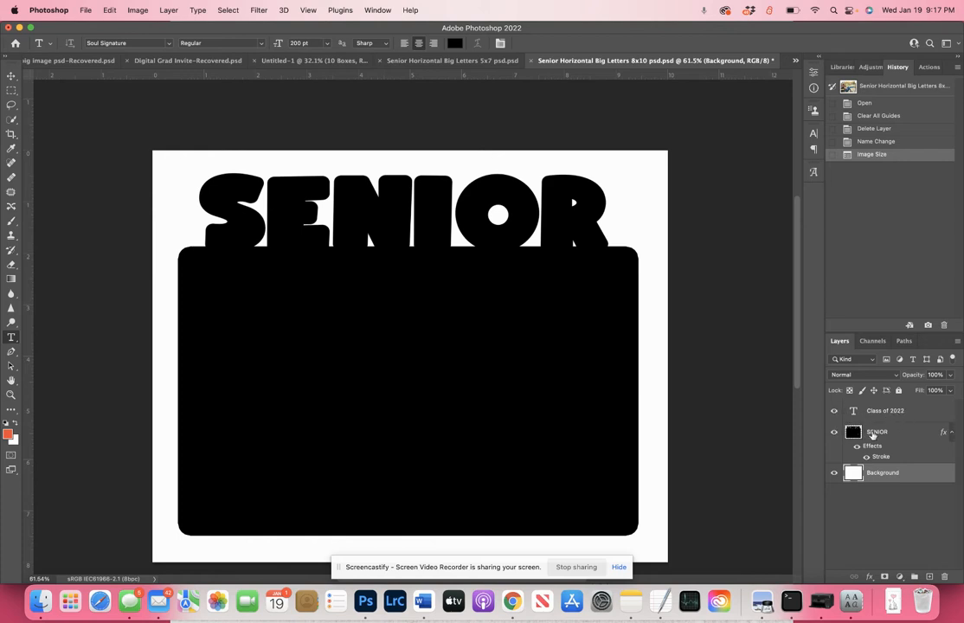
double_click(877, 432)
text(Clipping Mask)
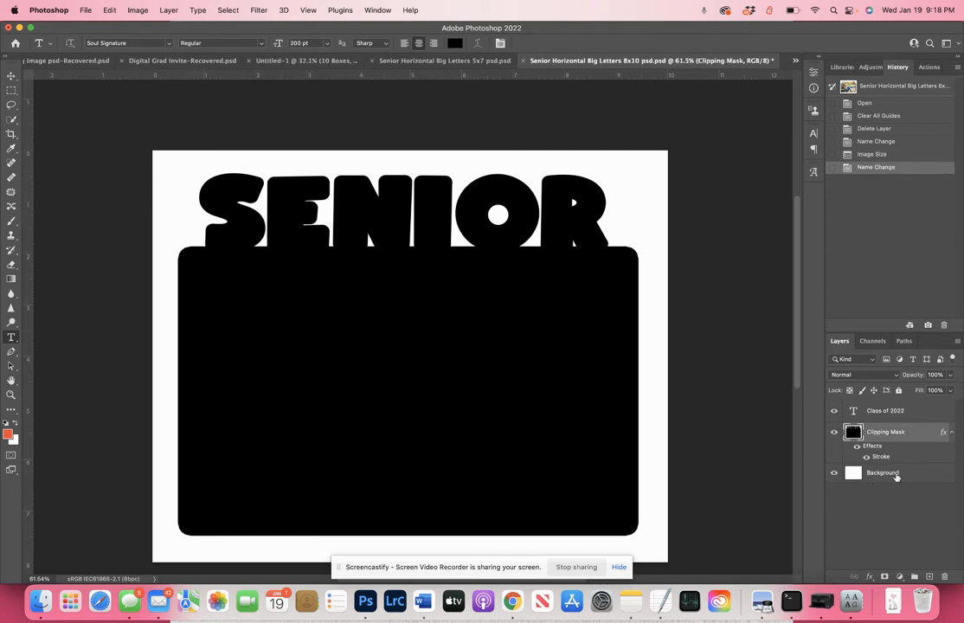
mouse_move(895, 476)
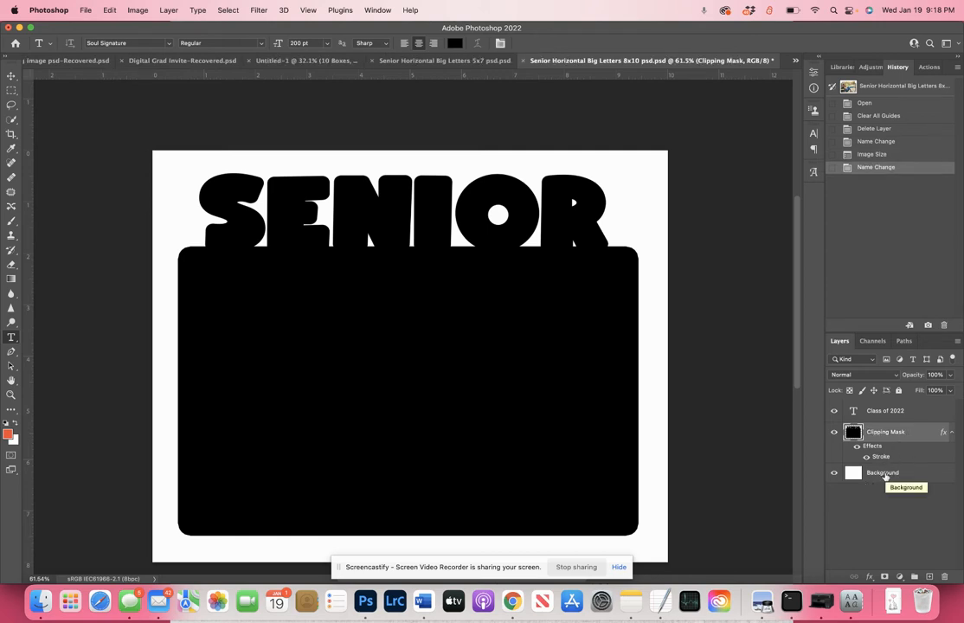
mouse_move(834, 432)
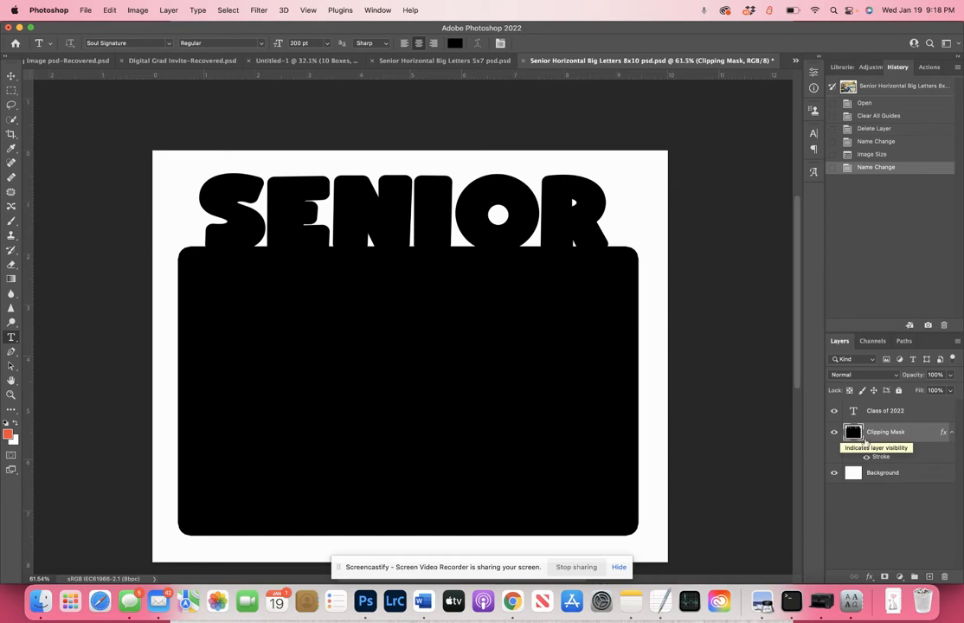
- Place red-69.jpg as an embedded photo layer above the template shape
click(83, 10)
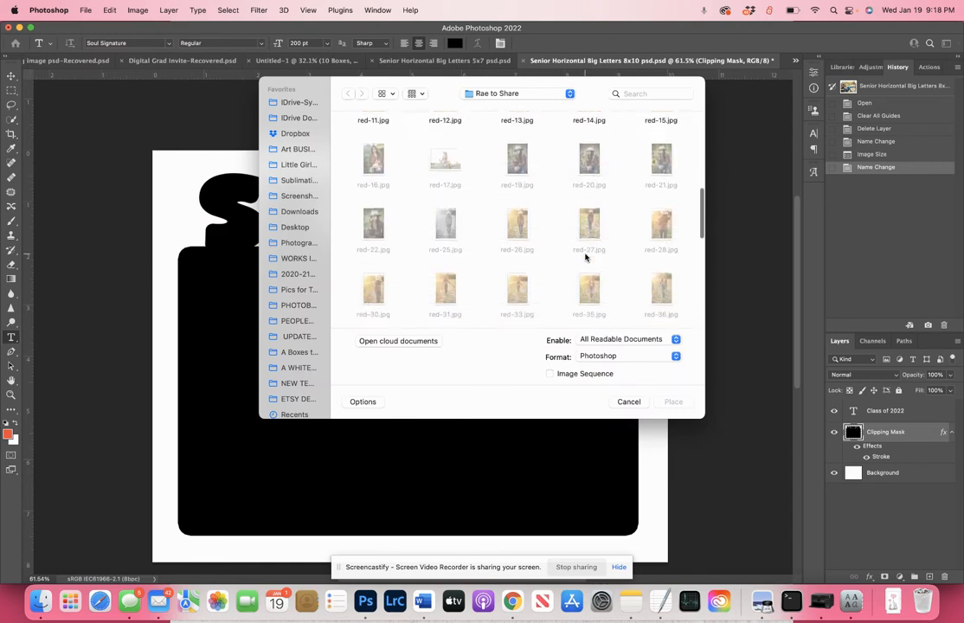
scroll(down, 3)
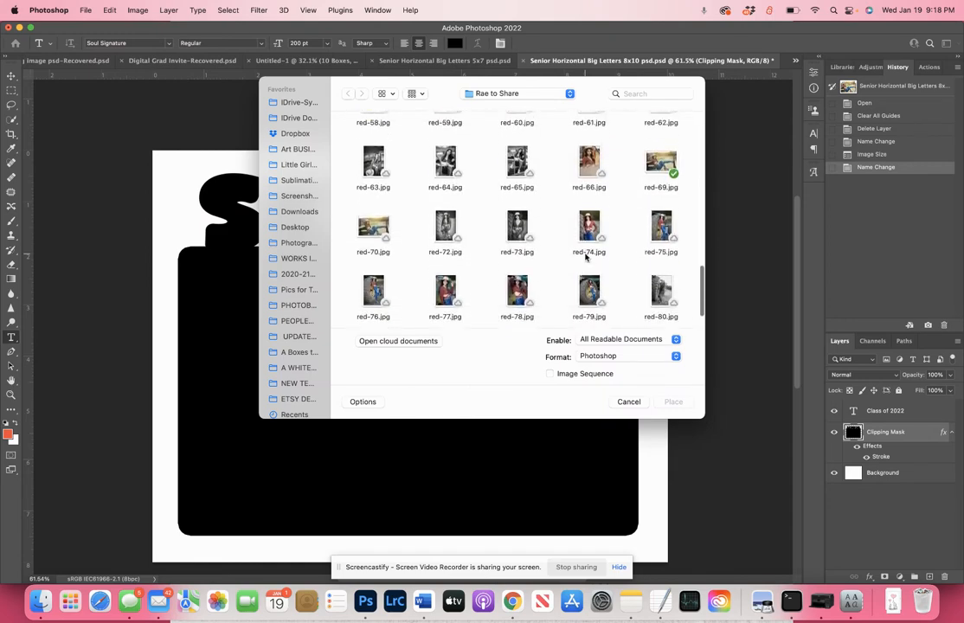
click(661, 153)
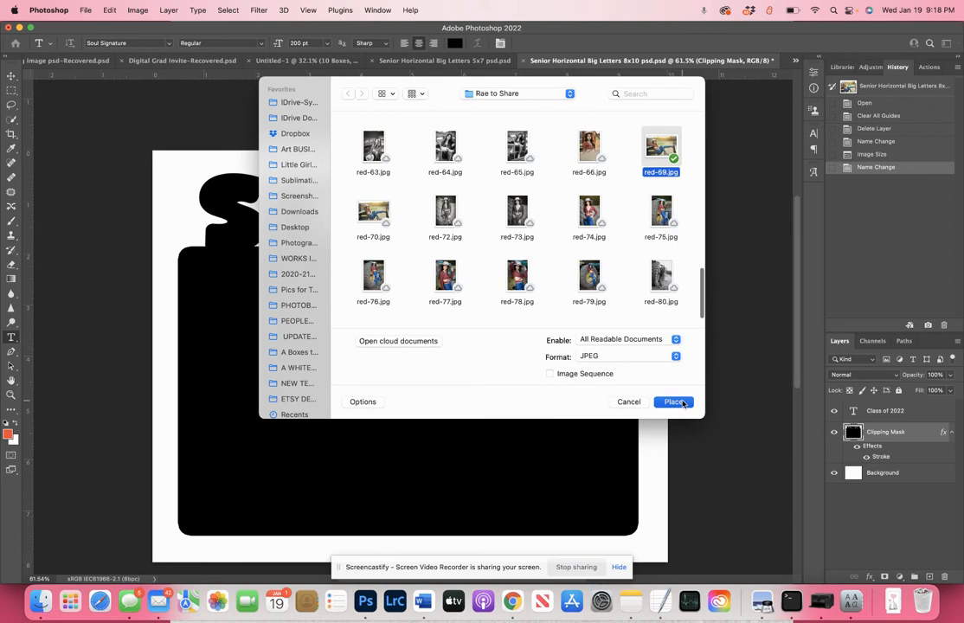
click(673, 402)
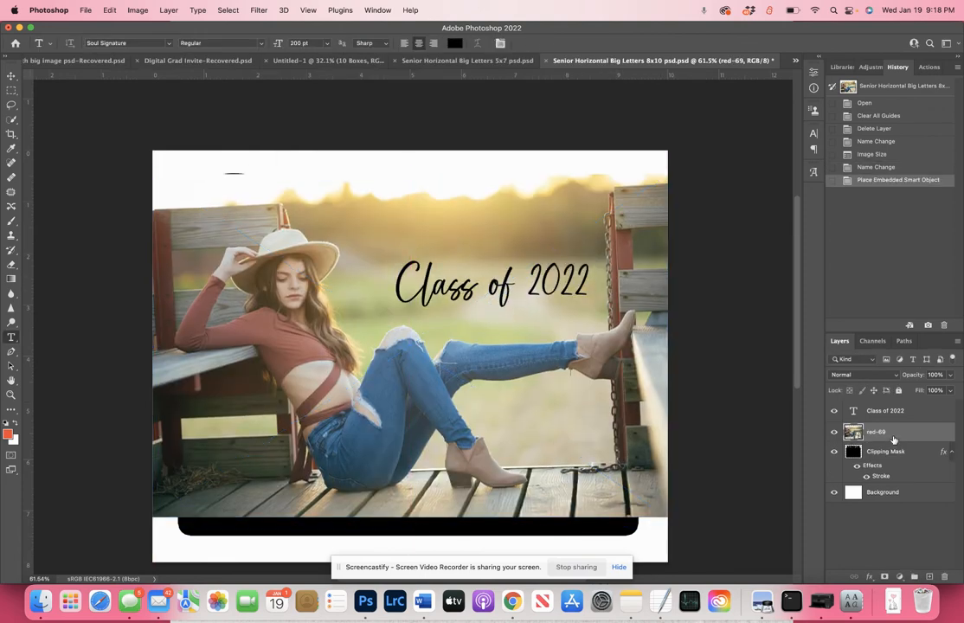
right_click(893, 433)
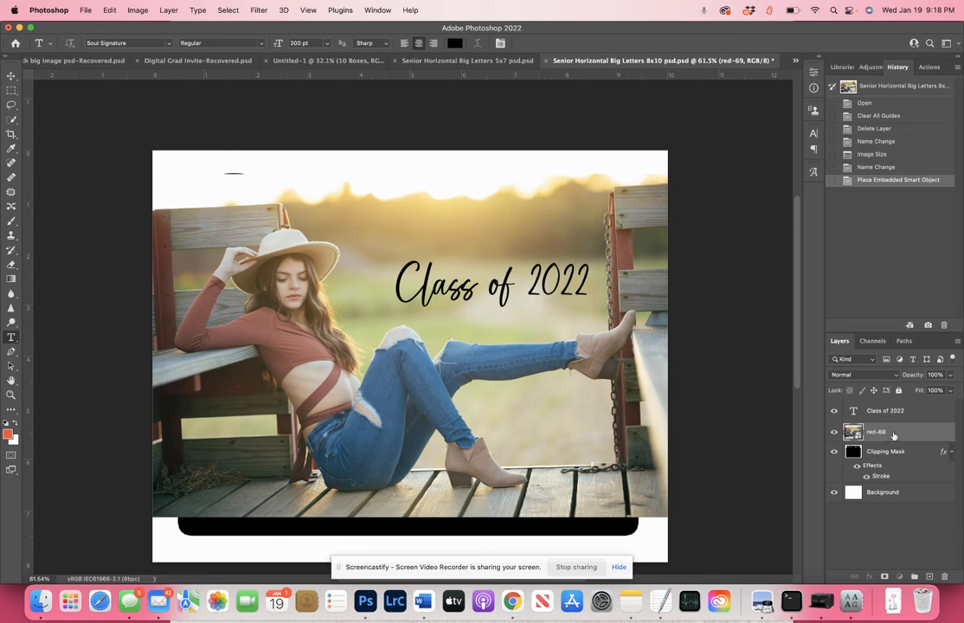
- Create a clipping mask so the red-69 photo shows only inside the SENIOR letters
right_click(878, 432)
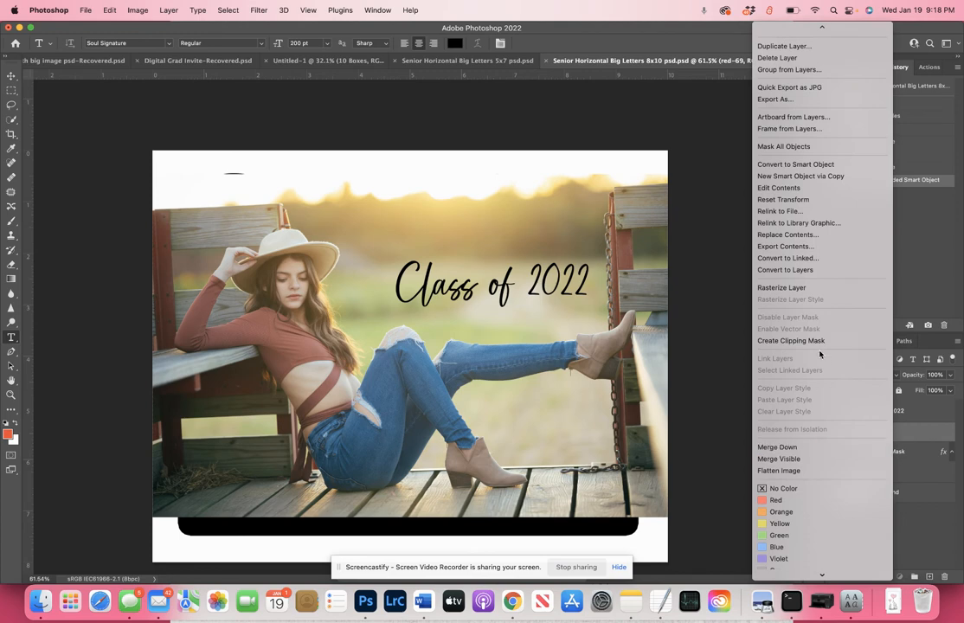
mouse_move(792, 339)
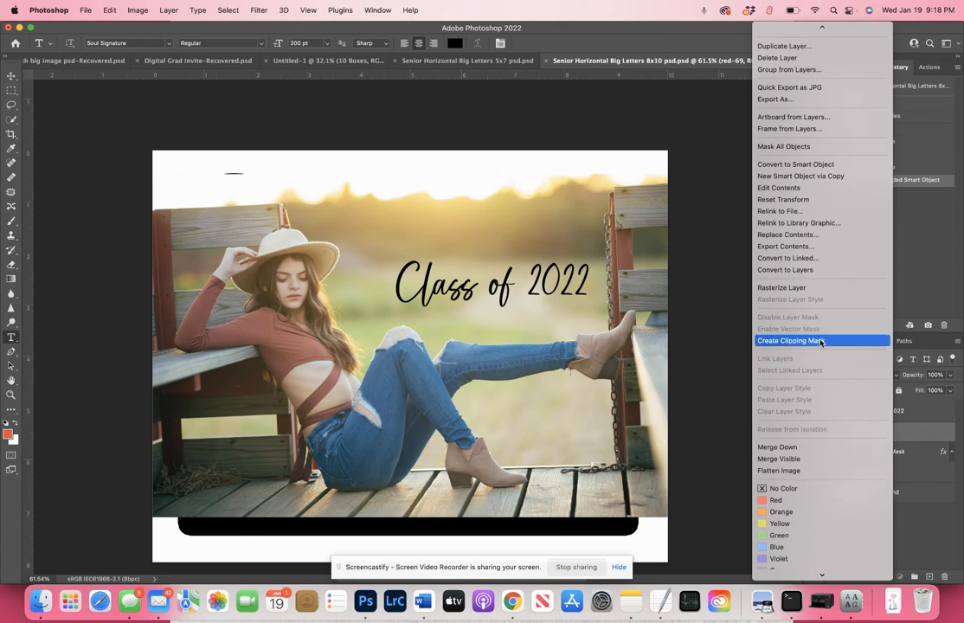
click(796, 341)
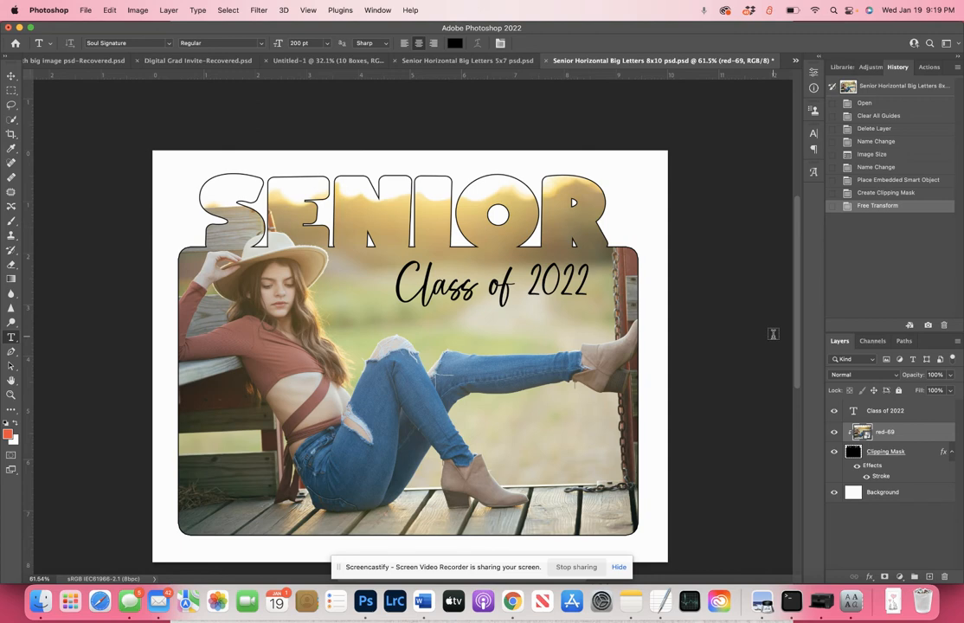
mouse_move(905, 322)
text(3)
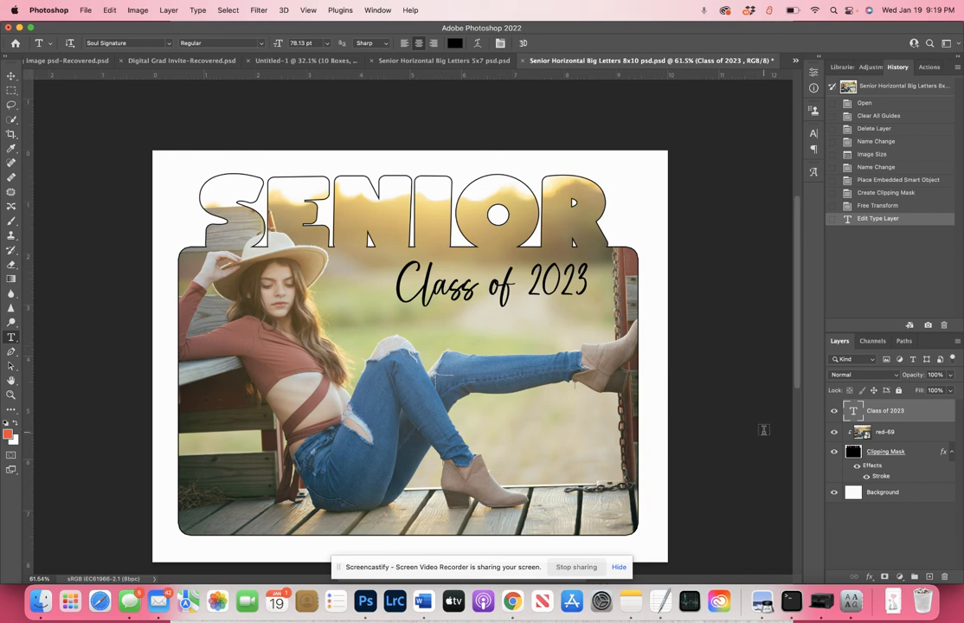
mouse_move(758, 298)
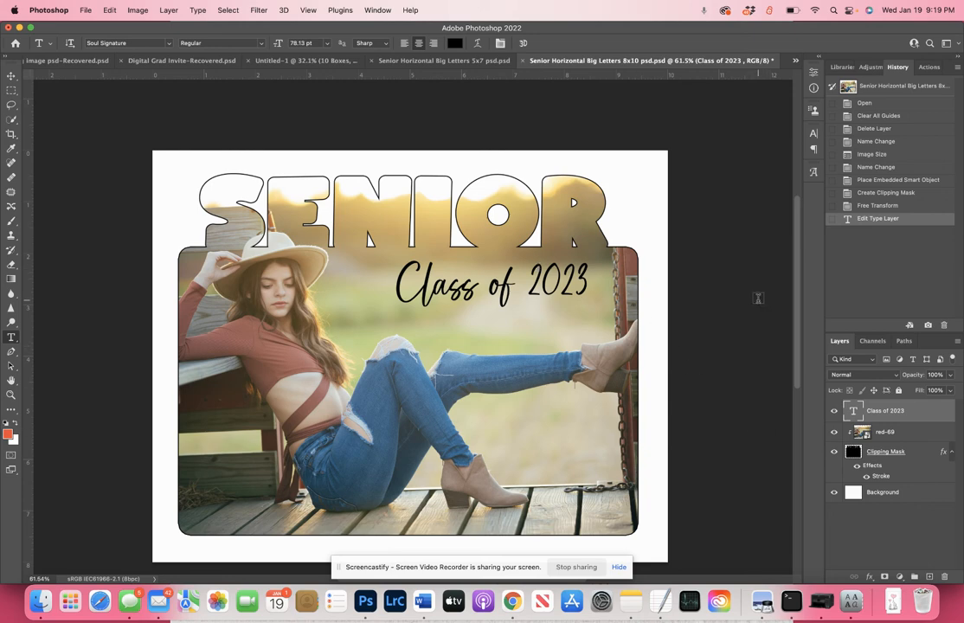